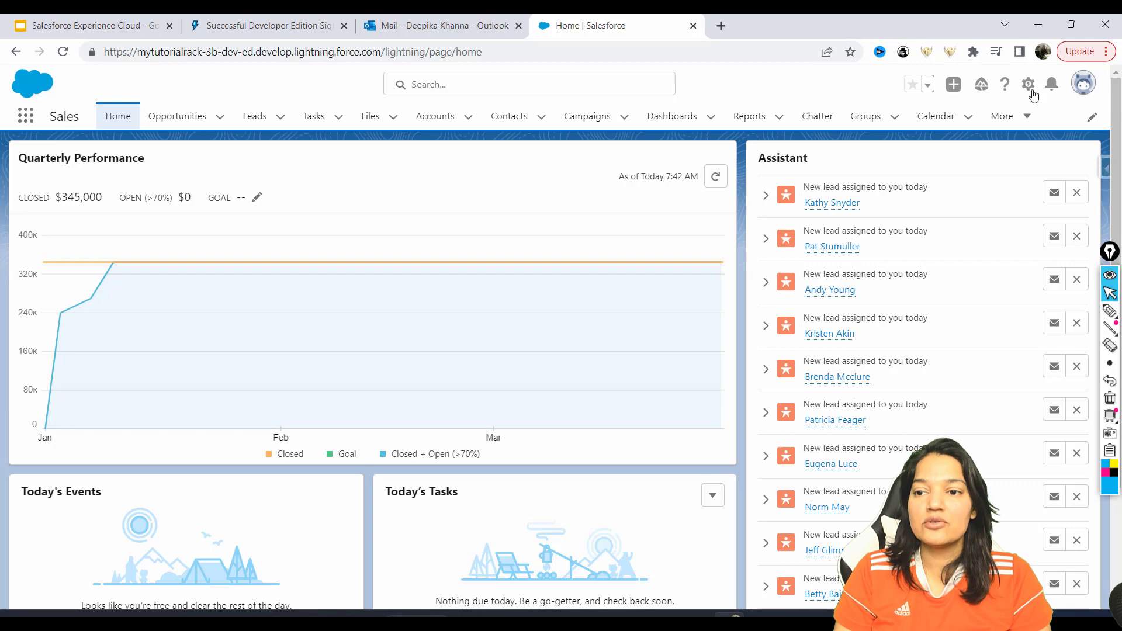
- Reach Setup Home from the Sales app via the gear menu
click(1027, 84)
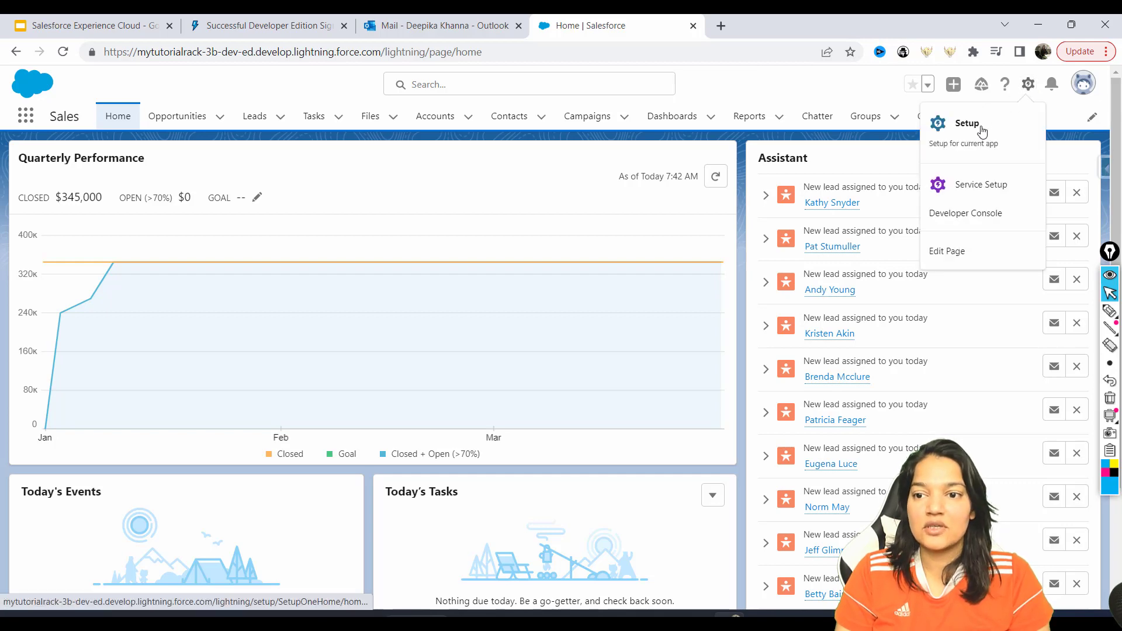
click(967, 123)
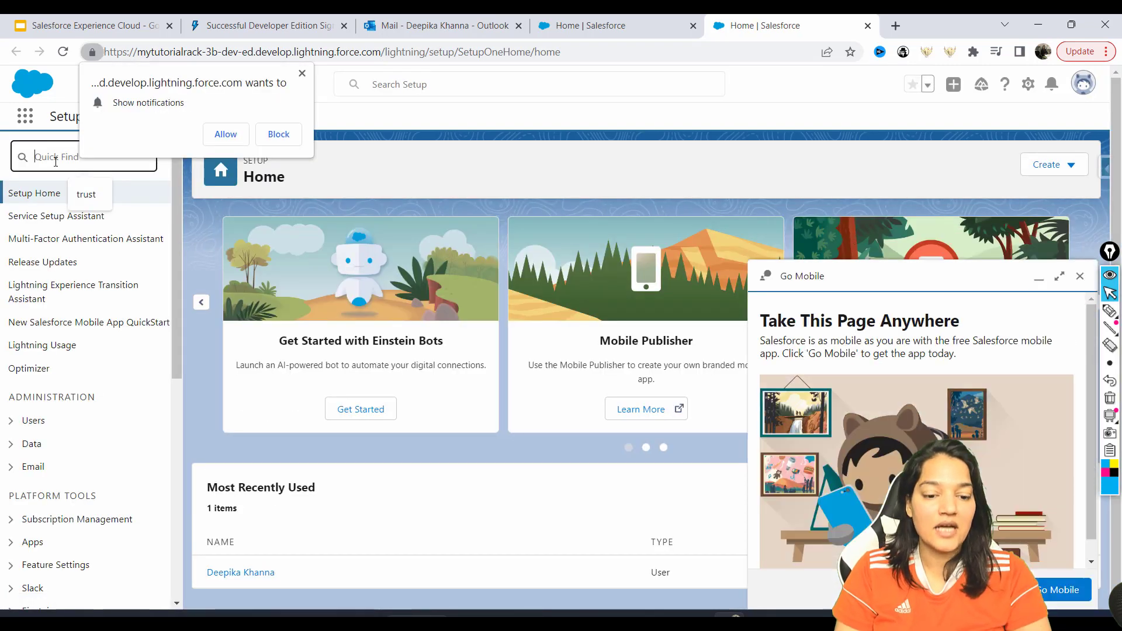
- Find 'digit' in Quick Find, dismiss the notification request, and reach Digital Experiences Settings
text(digit)
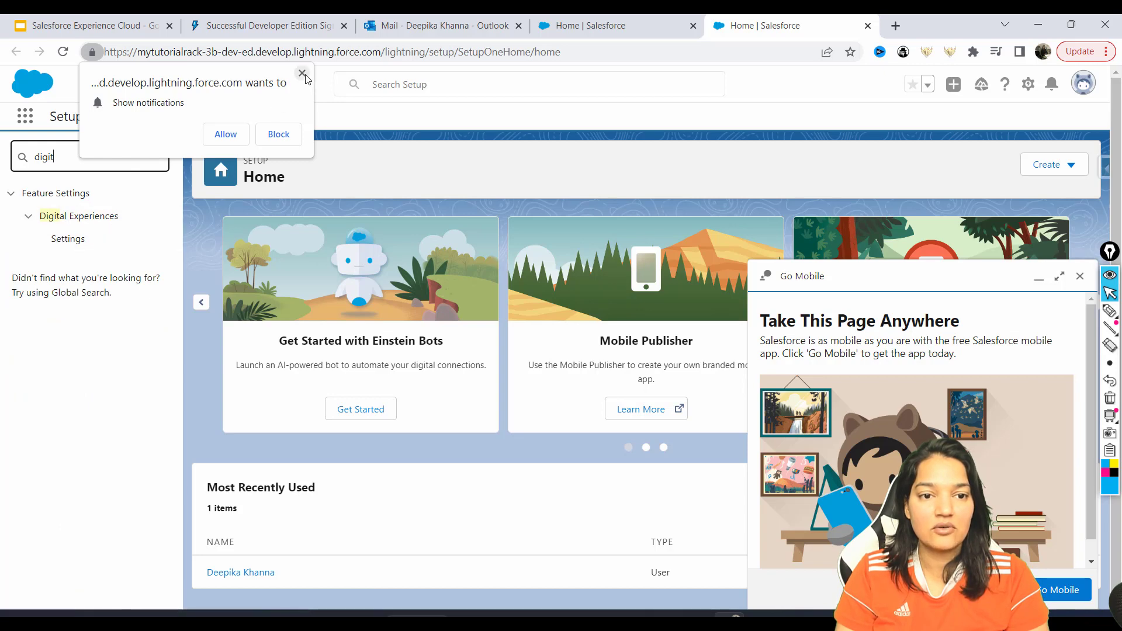
click(301, 75)
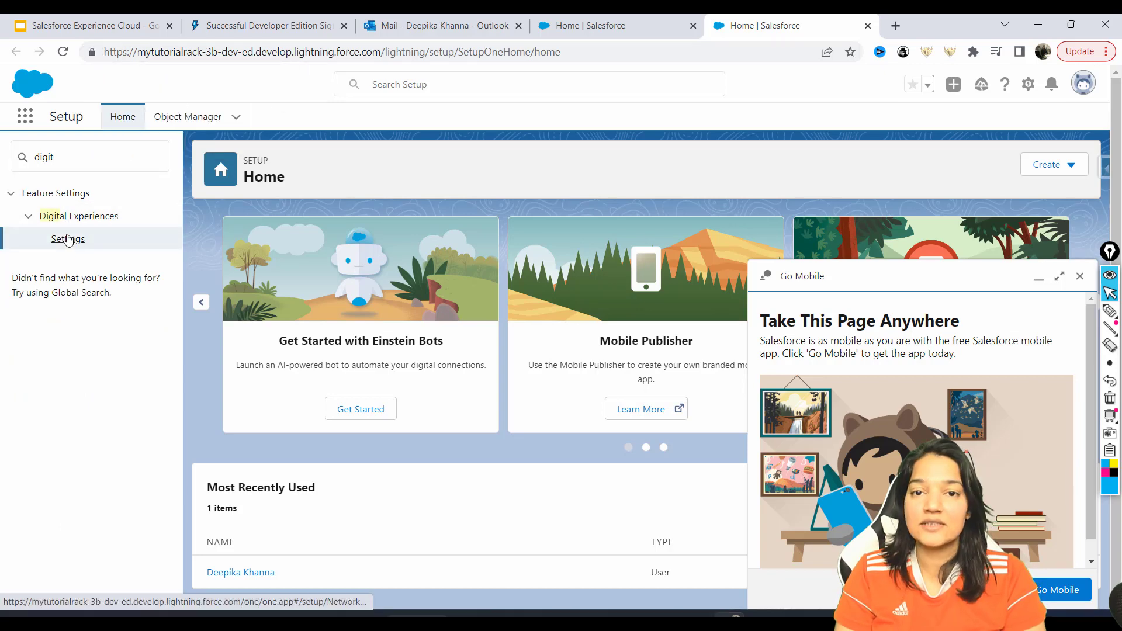
click(68, 239)
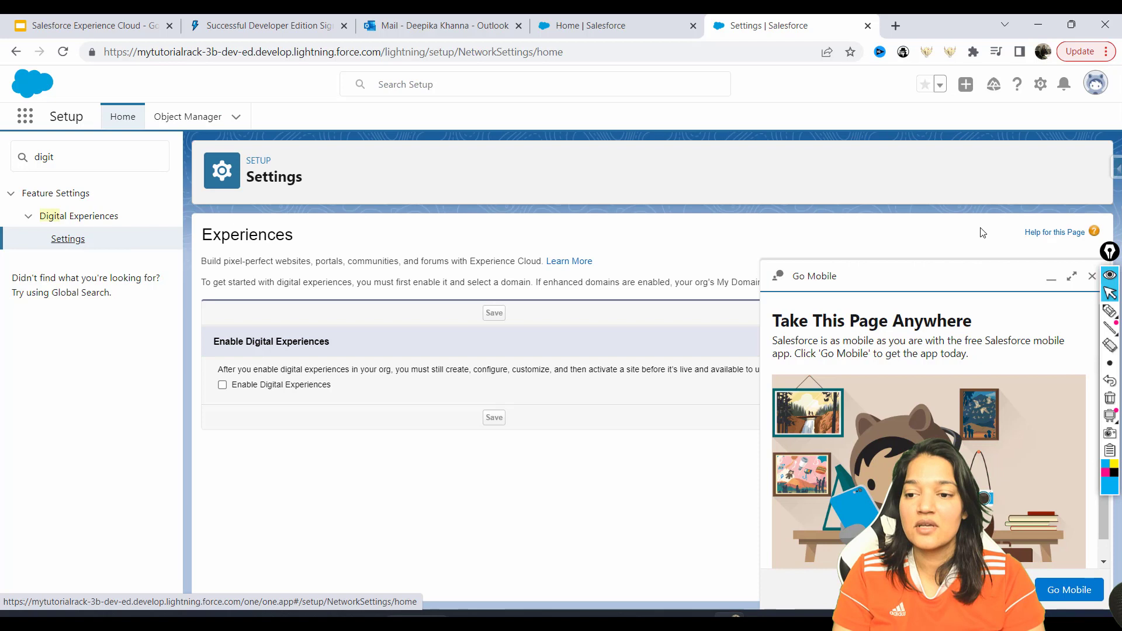
mouse_move(228, 352)
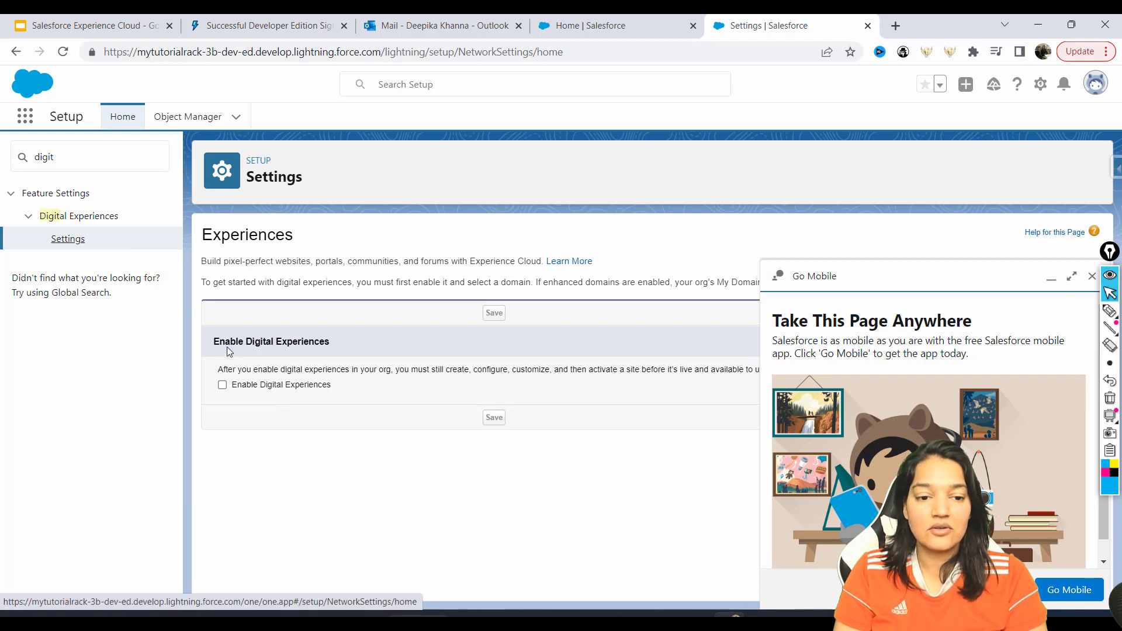
- Enable Digital Experiences with the suggested domain name and save the settings
double_click(270, 341)
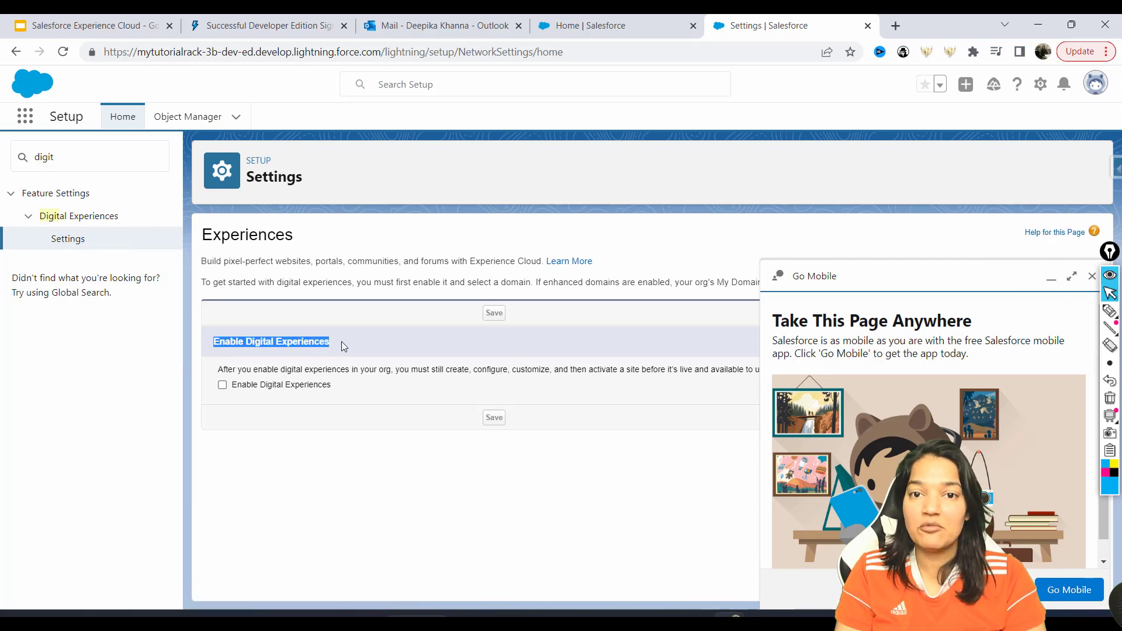
mouse_move(313, 372)
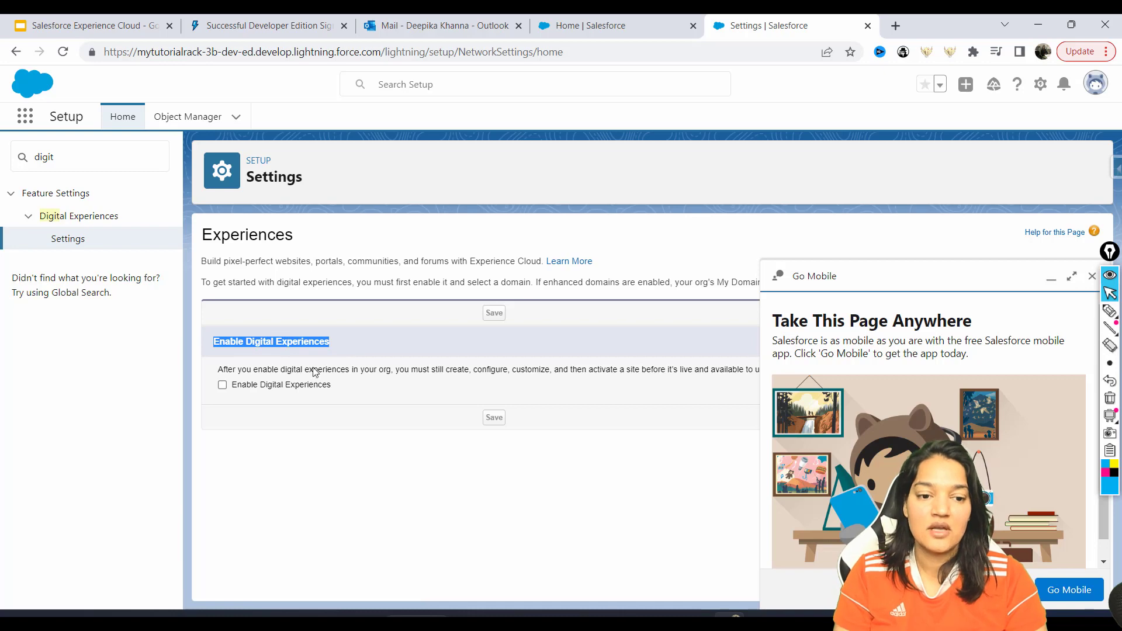
click(222, 385)
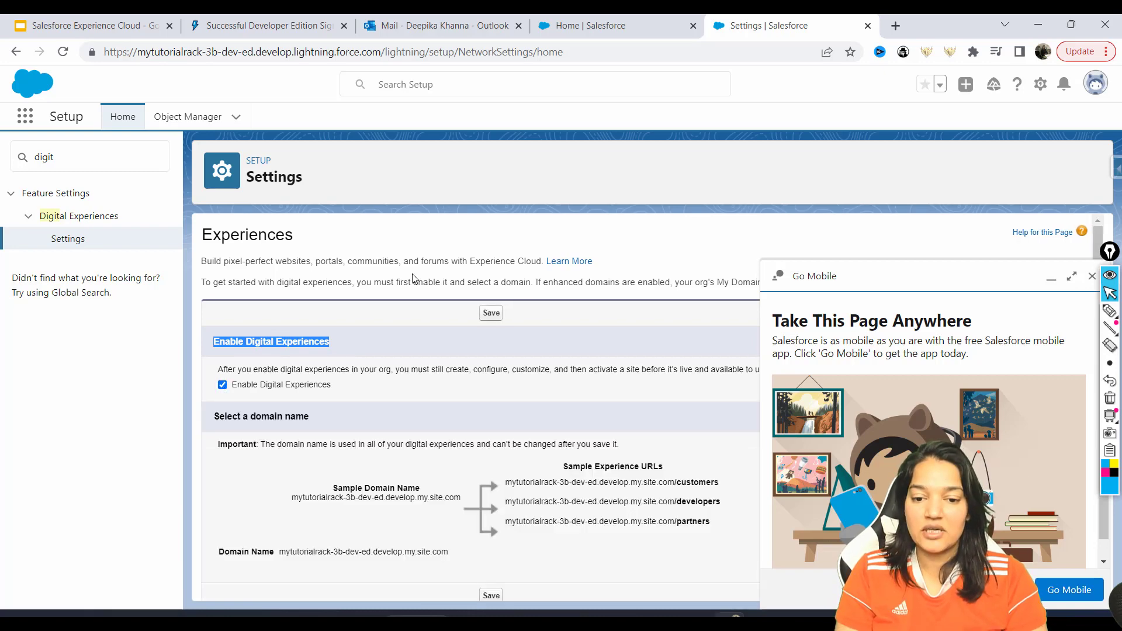
mouse_move(492, 315)
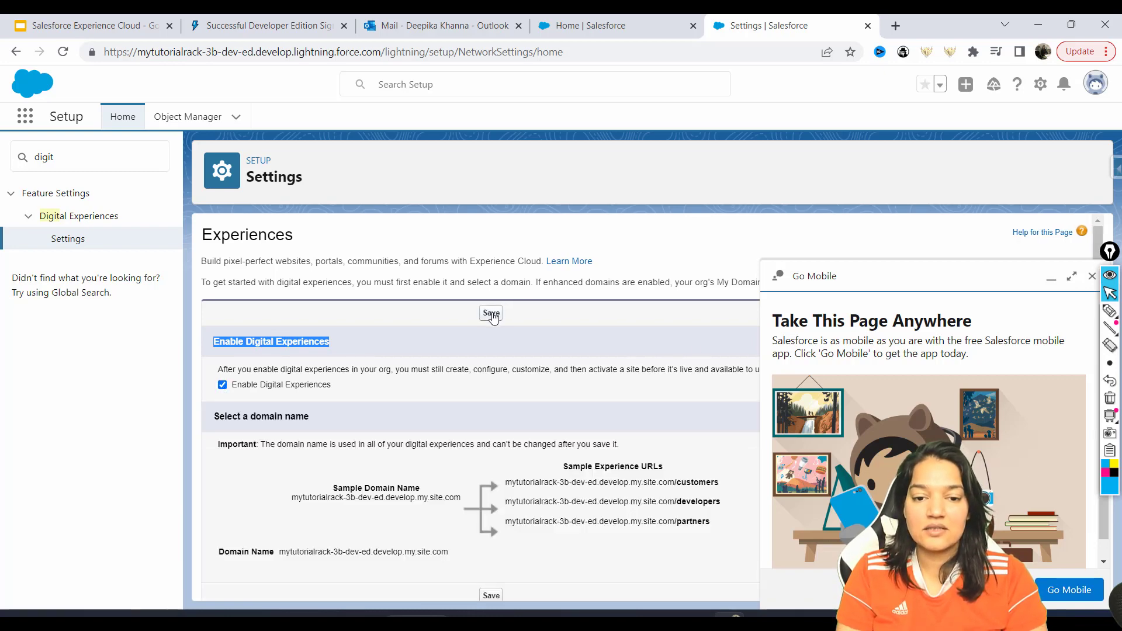
click(490, 314)
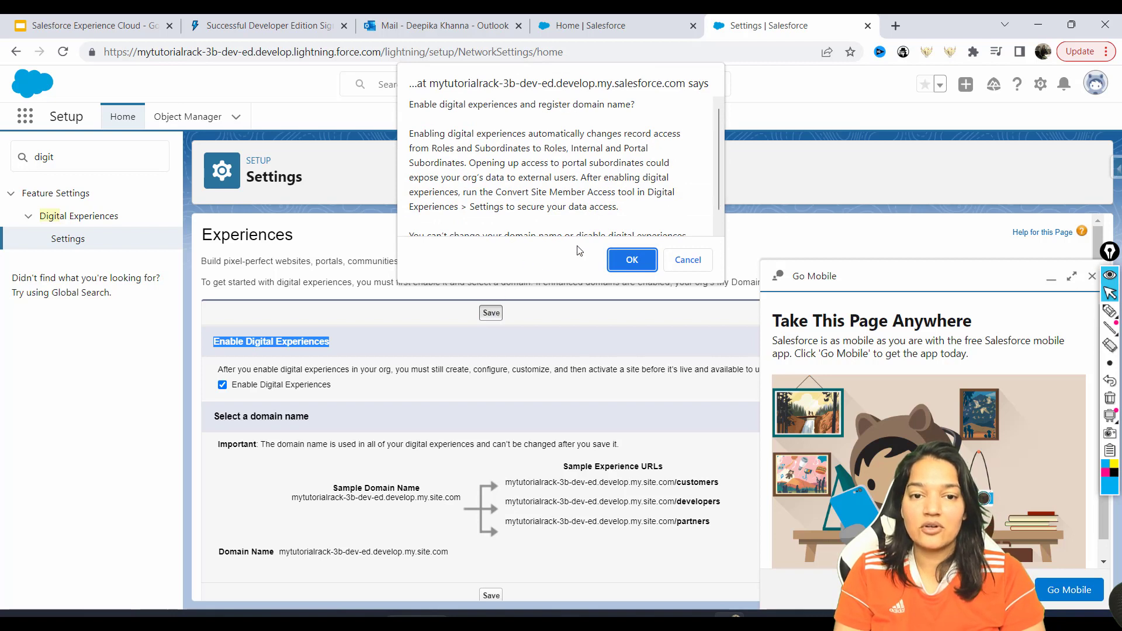
mouse_move(440, 111)
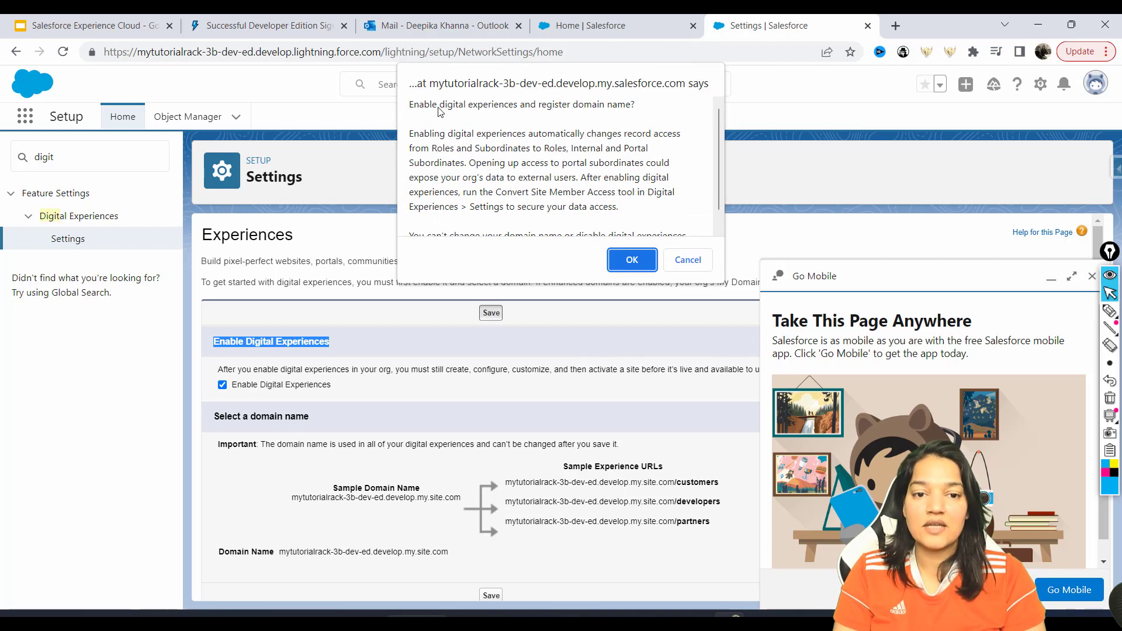
mouse_move(610, 119)
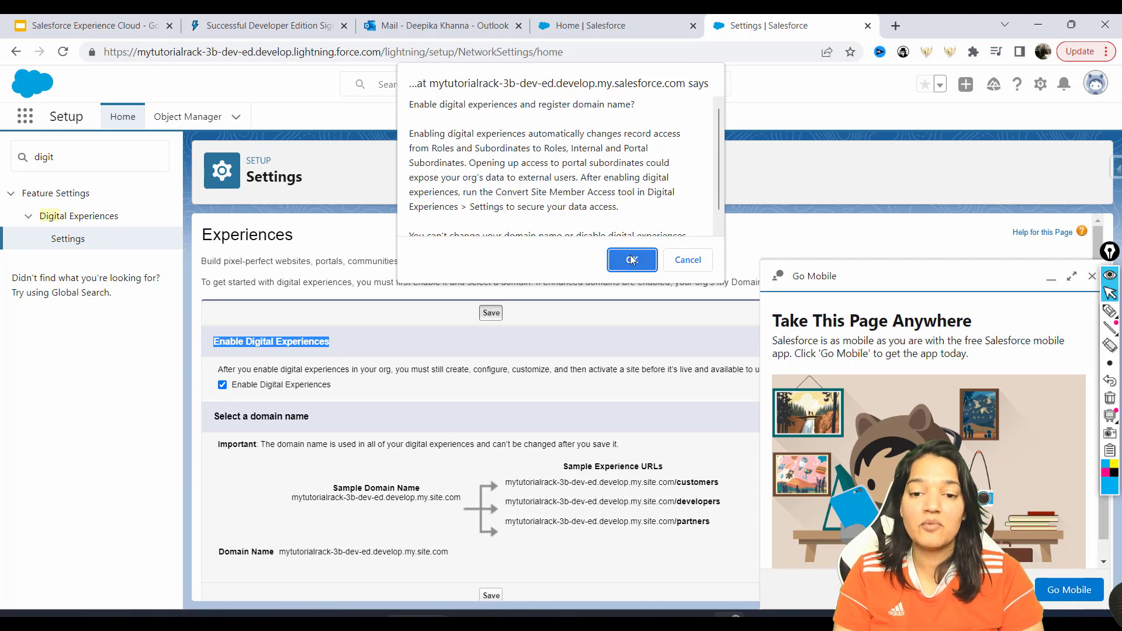
- Accept the confirmation to enable Digital Experiences and register the domain
click(631, 259)
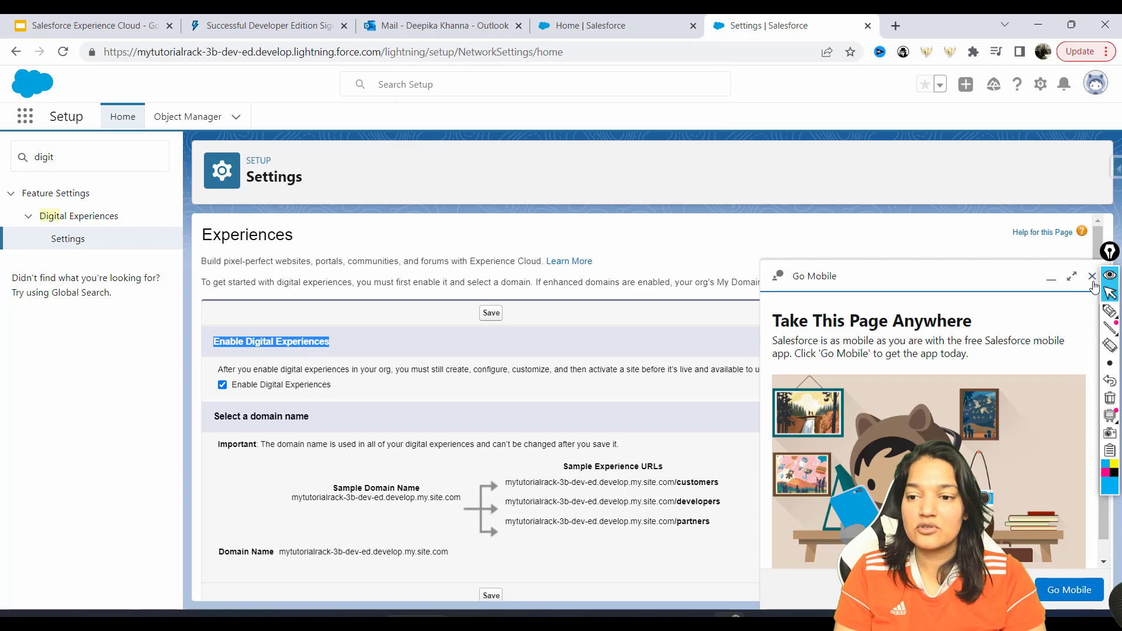
click(490, 313)
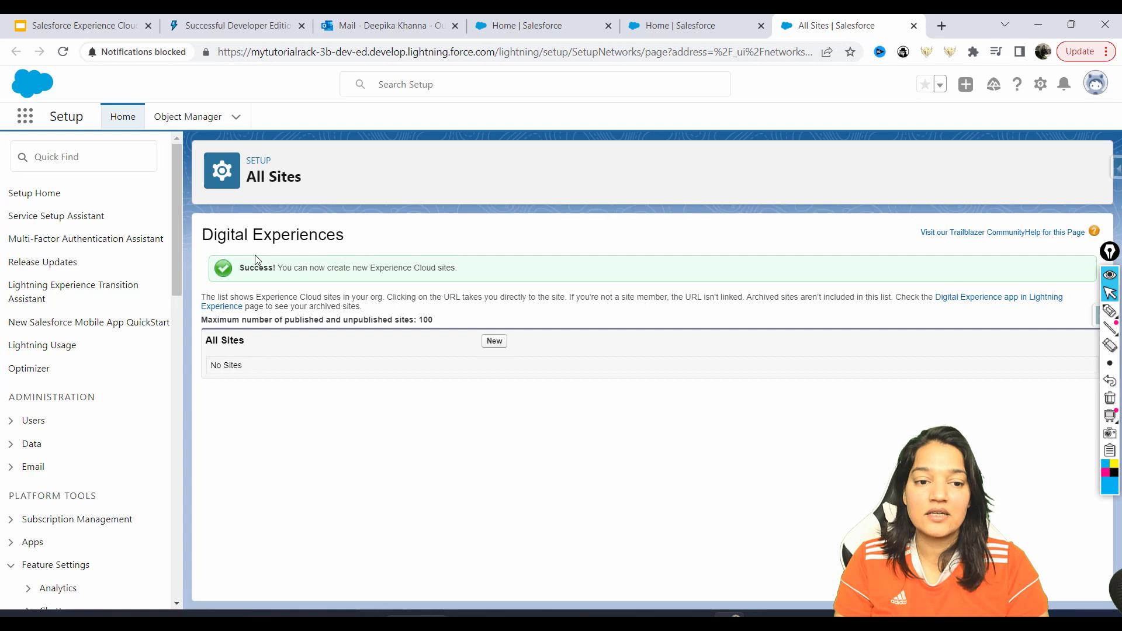
double_click(225, 341)
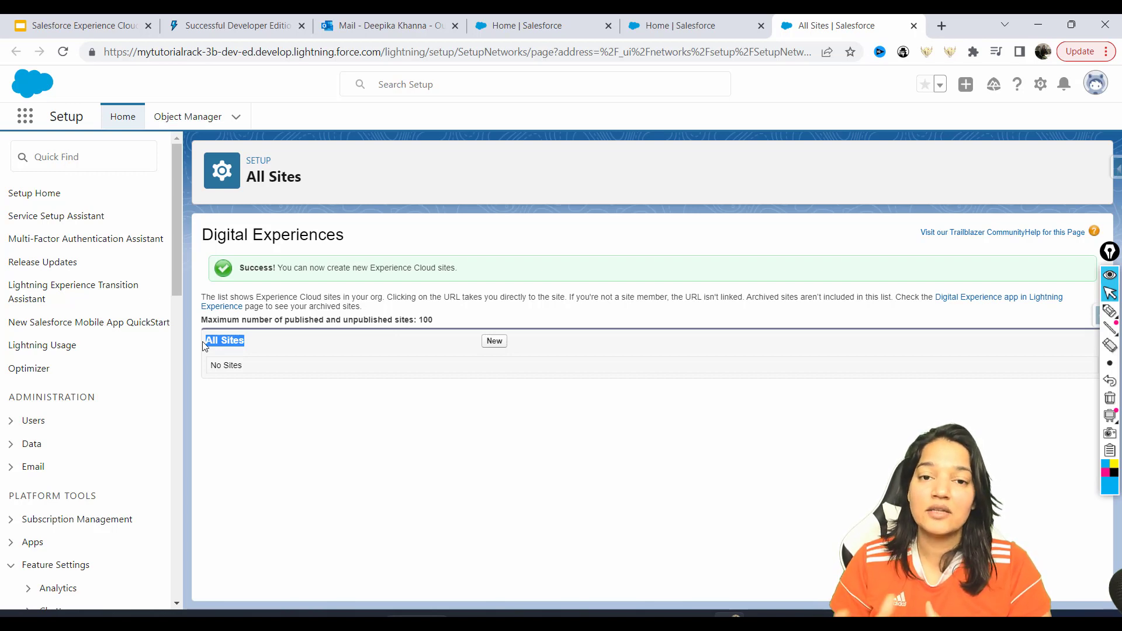
mouse_move(160, 366)
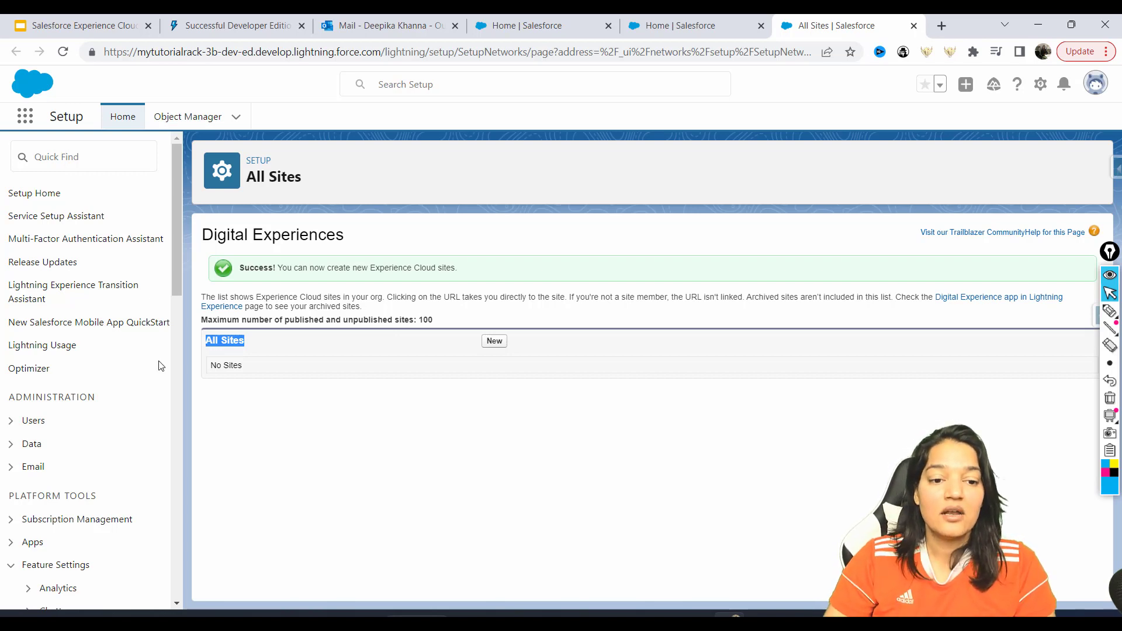
mouse_move(506, 323)
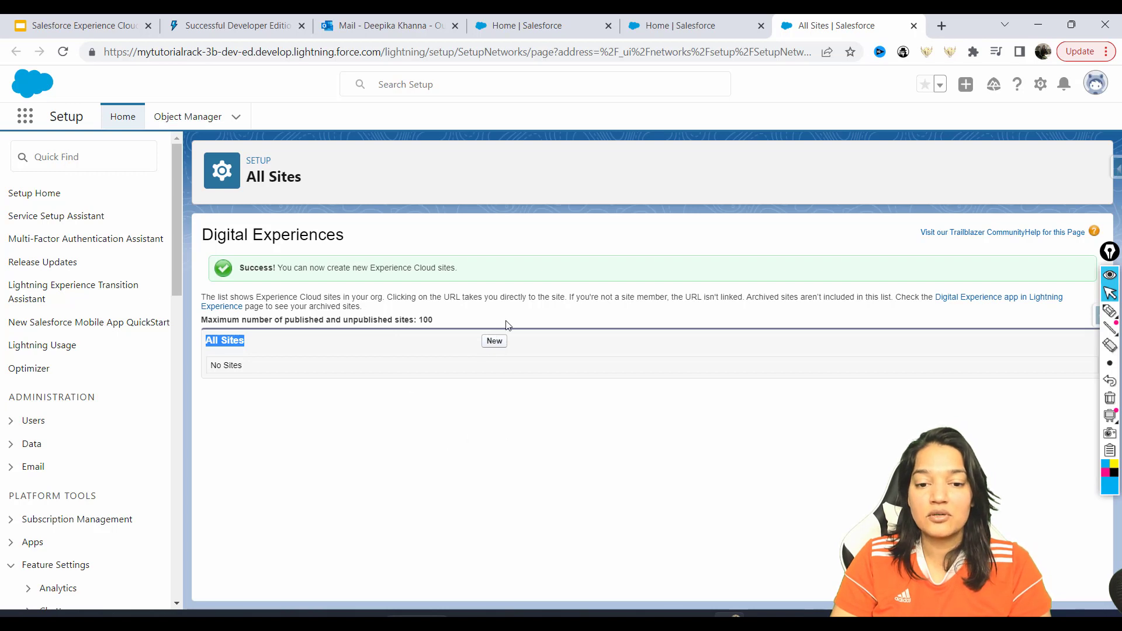